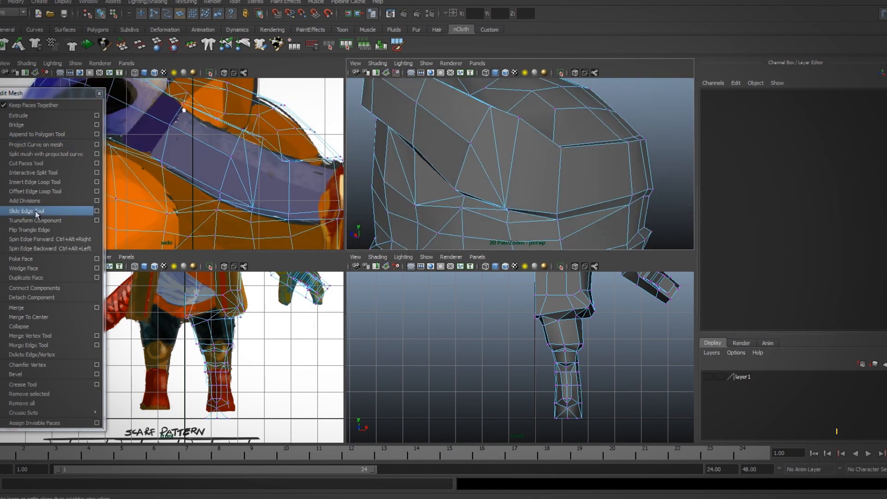
Step: Finish the mesh edits by sliding edge loops with the Slide Edge Tool
click(26, 211)
text(Anim)
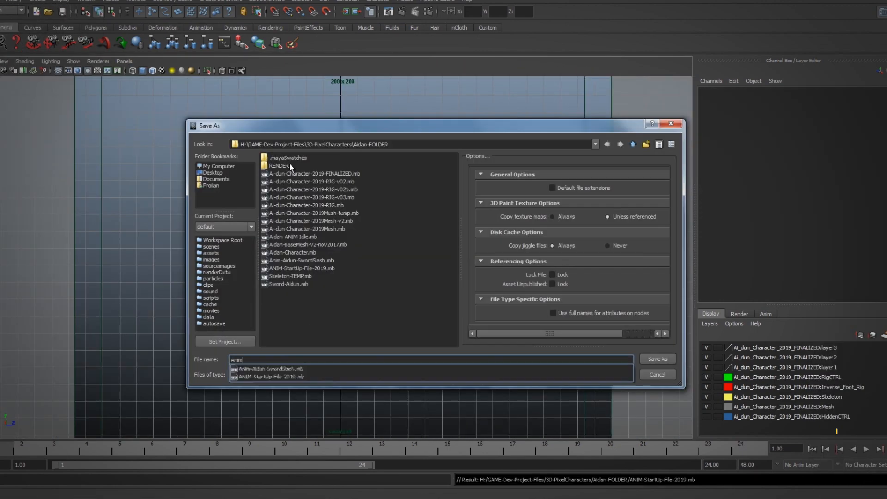
Step: Confirm saving the new animation scene in the character folder
click(658, 358)
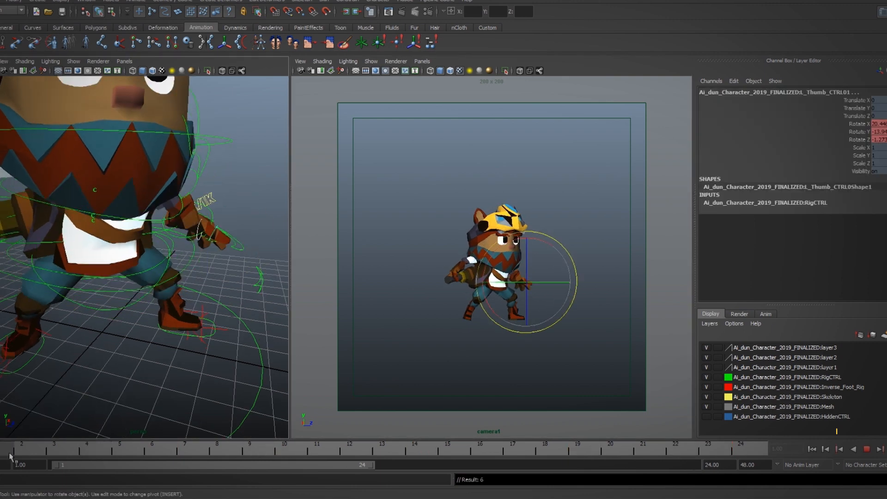
Step: Key the idle pose on early frames, check playback, and key frames 17 and 24
click(819, 447)
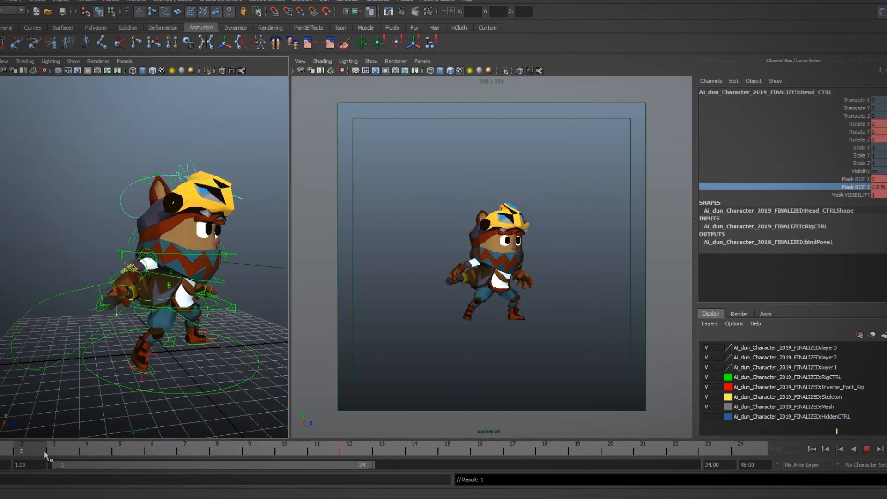
click(882, 449)
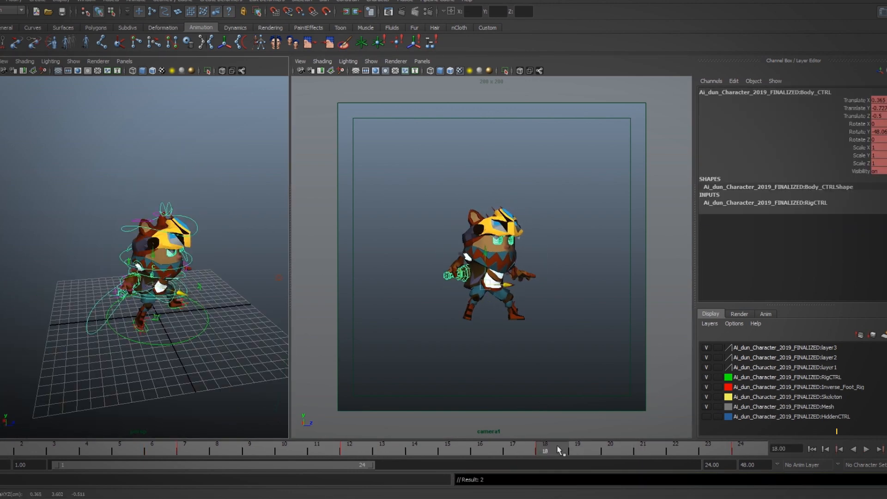
drag(545, 447, 381, 450)
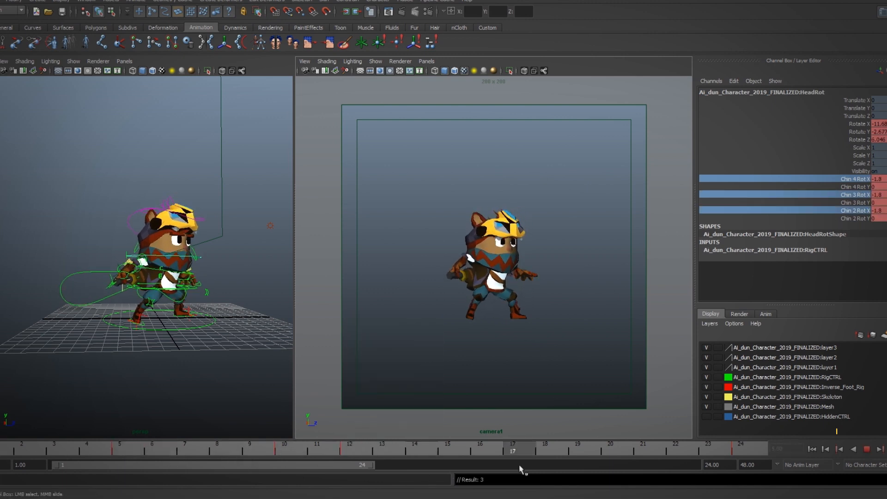
click(735, 445)
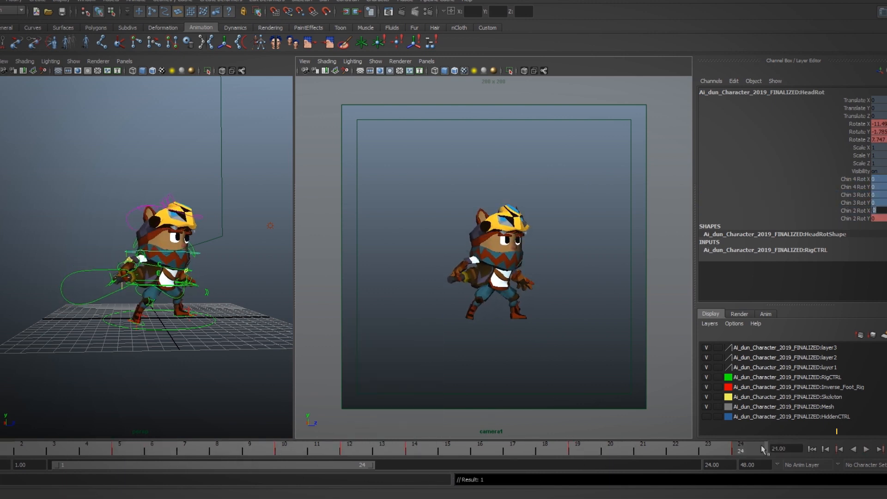
click(879, 449)
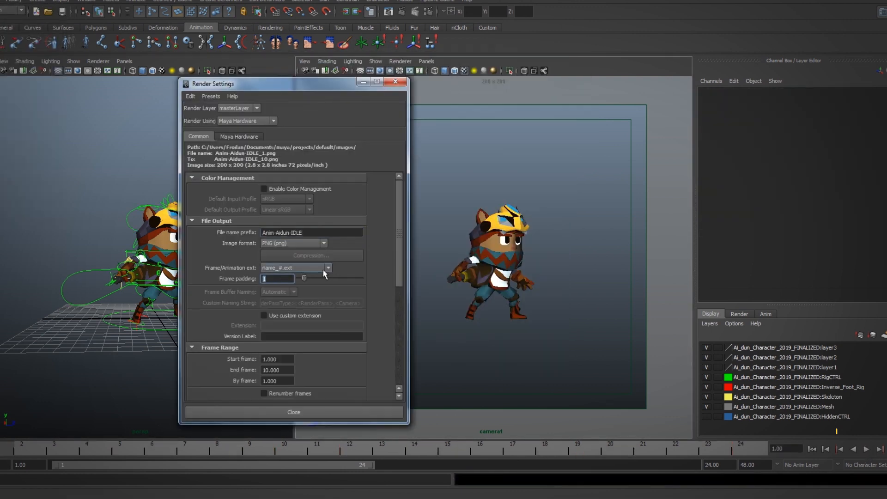
Step: Set frame padding to 3 with end frame 24 and batch render the PNG sequence
click(239, 137)
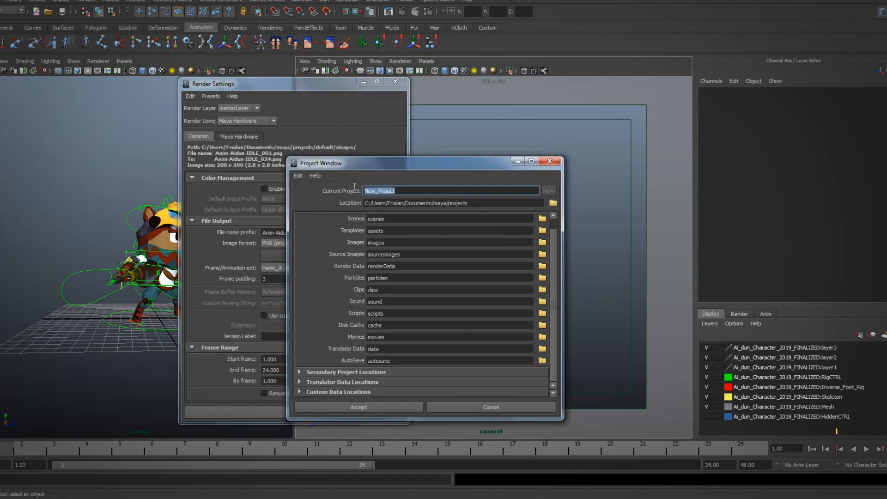
click(358, 406)
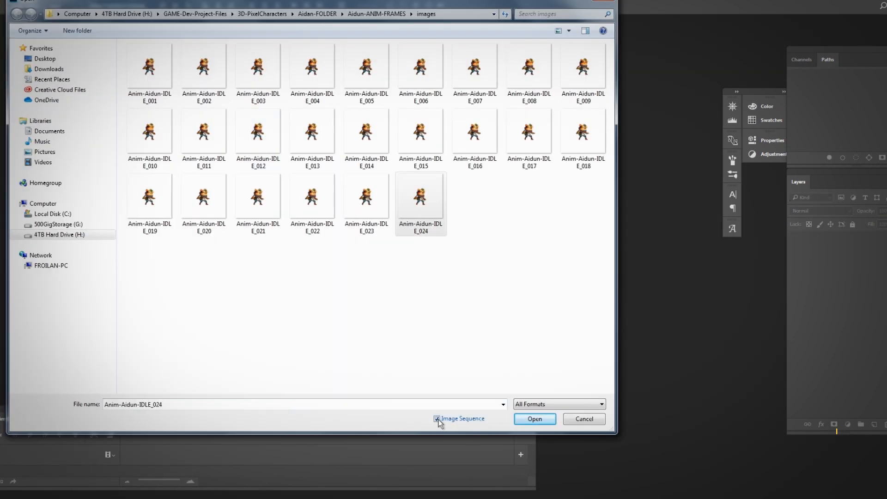
Step: Load the 24 idle PNGs as layers and make a frame animation from them
click(534, 420)
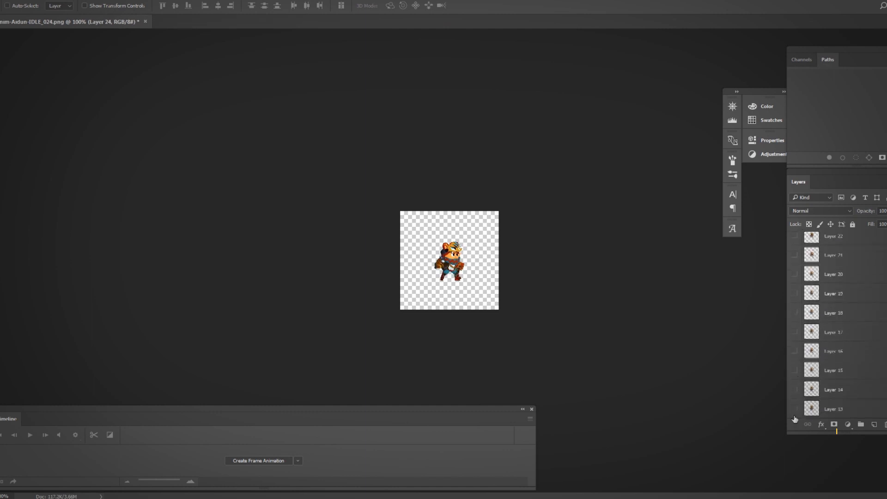
click(259, 461)
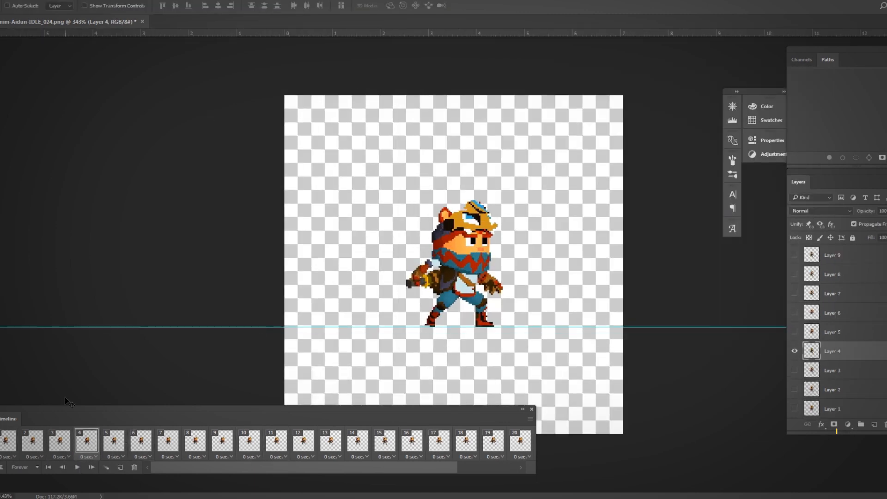
click(301, 443)
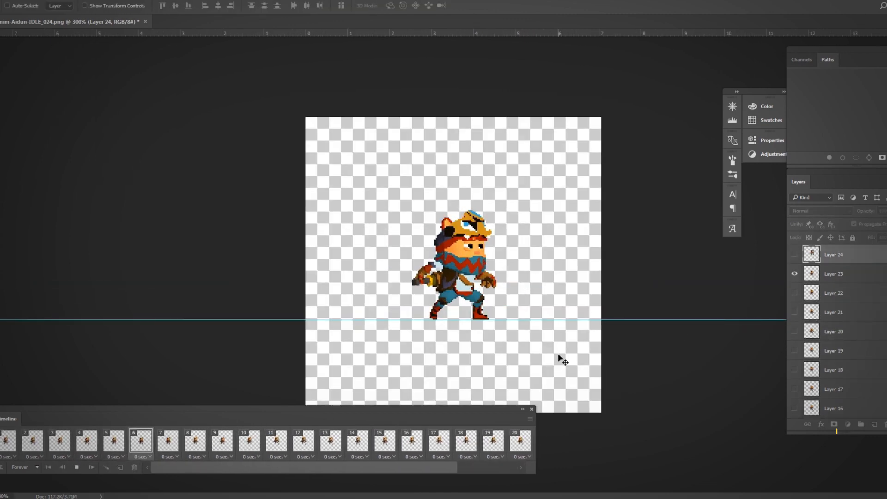
Step: Save the layered animation as the Anim-Aidun-IDLE-FRAMES PSD
key(Ctrl+Shift+S)
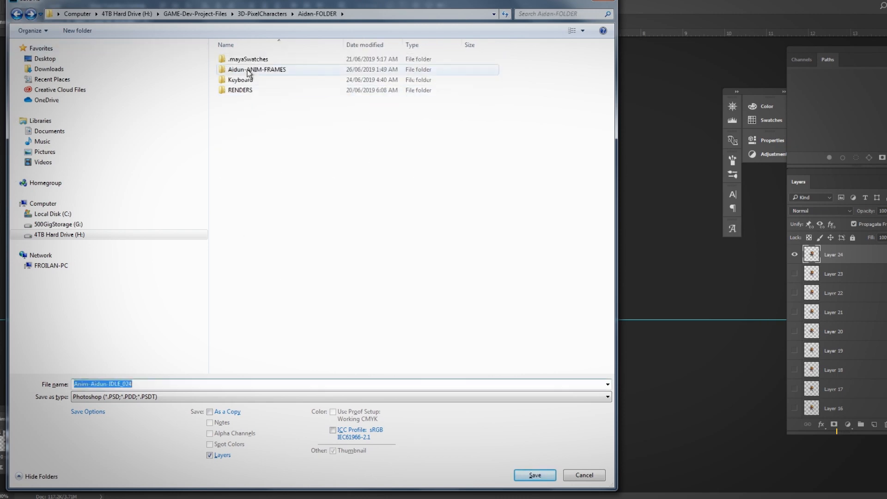
click(537, 475)
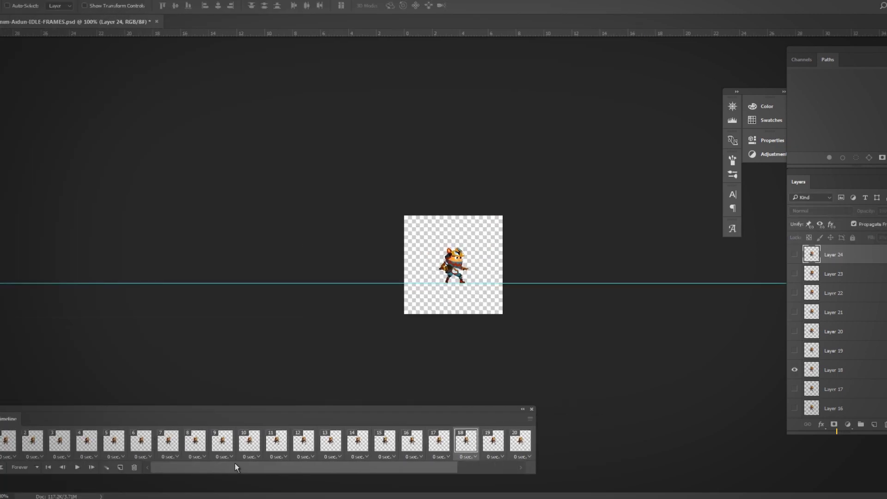